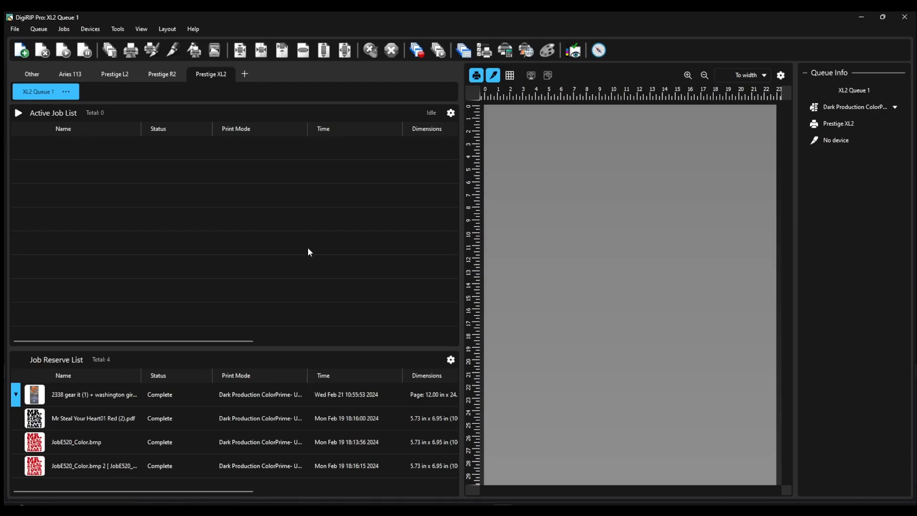
mouse_move(318, 260)
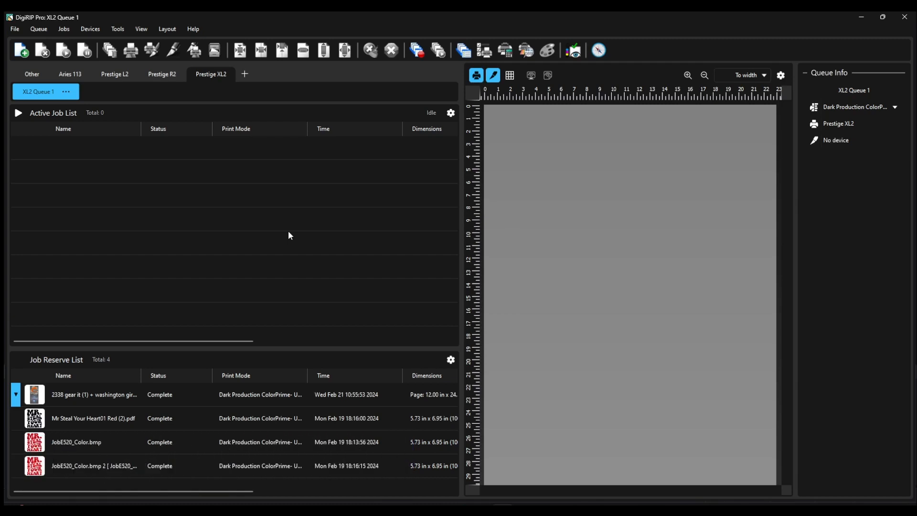
mouse_move(250, 227)
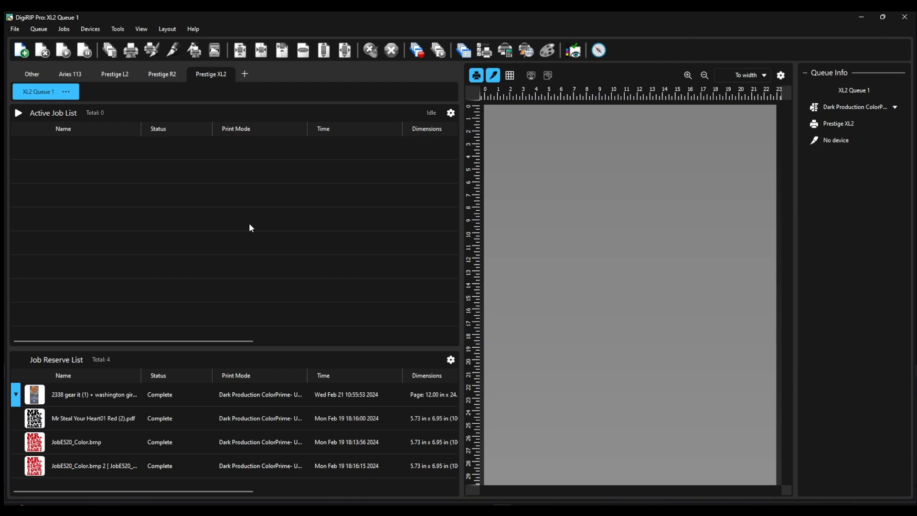
mouse_move(287, 216)
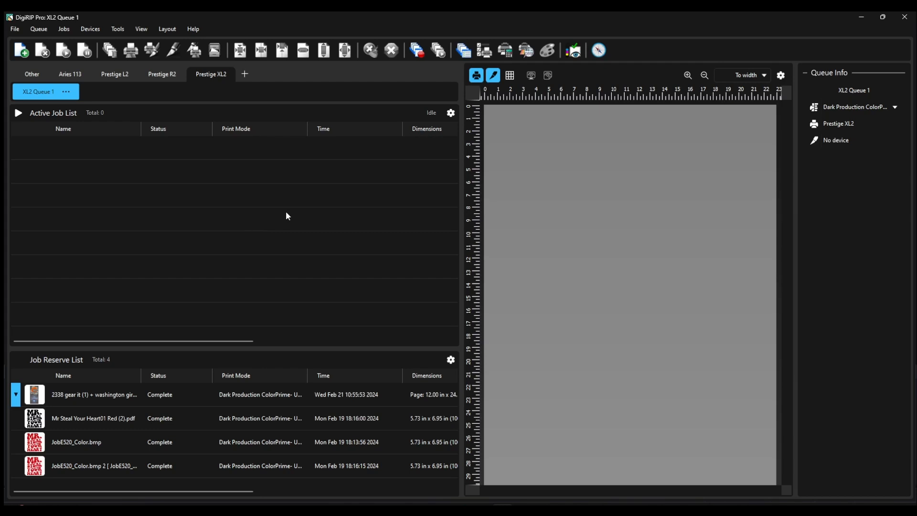
mouse_move(251, 217)
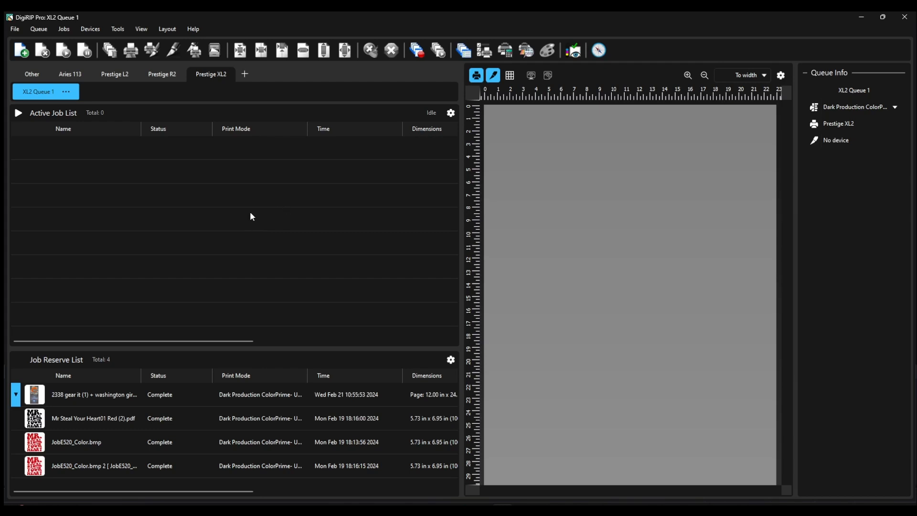
mouse_move(221, 197)
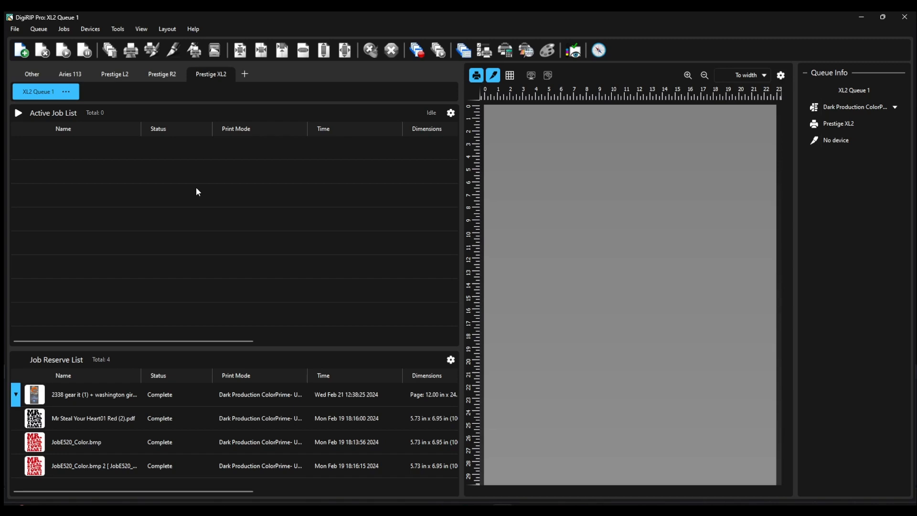
mouse_move(232, 249)
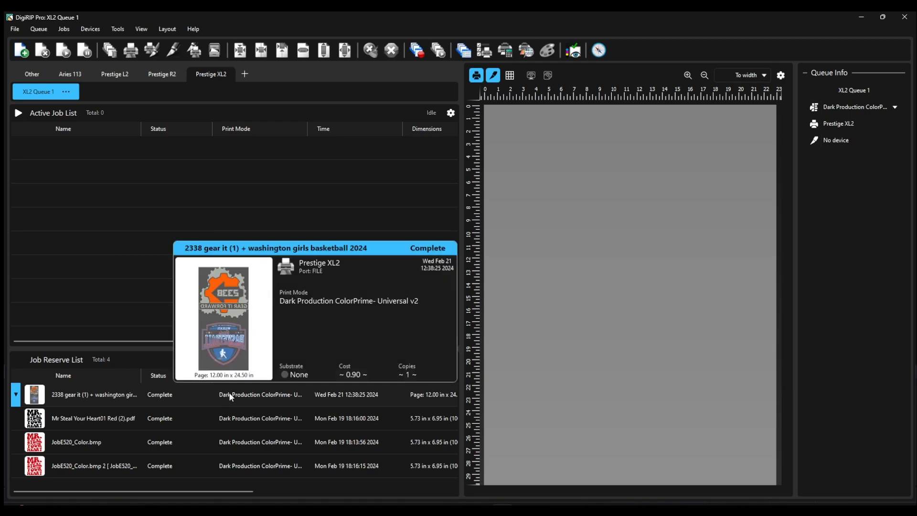
mouse_move(225, 206)
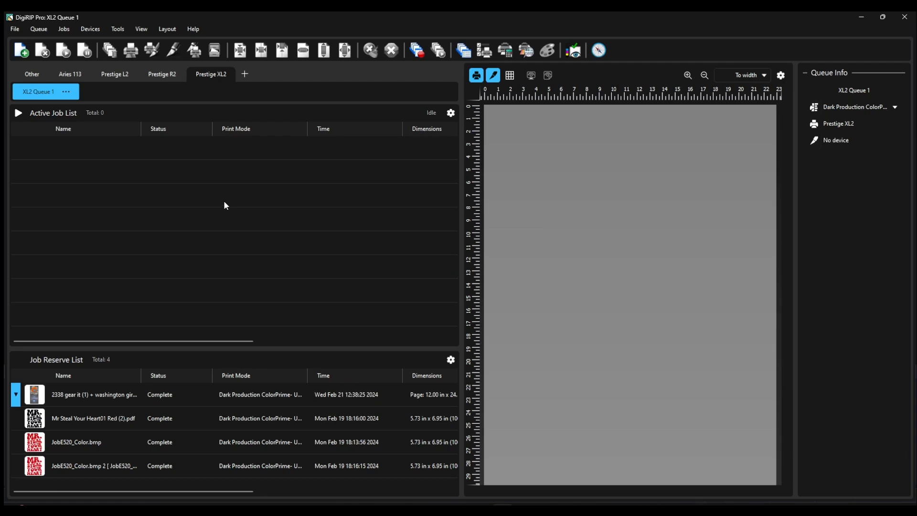
mouse_move(233, 197)
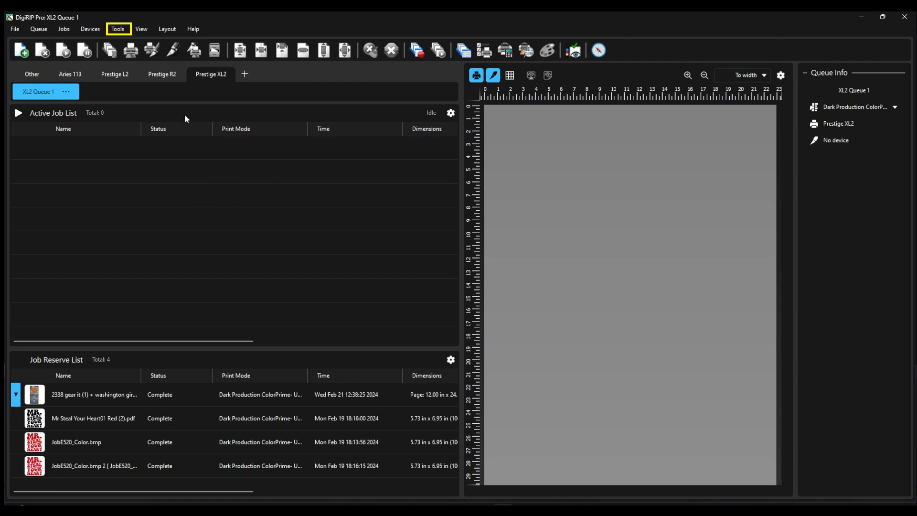
- In Tools > Options, drag the RIP system priority slider to fastest, then view Processing settings
click(117, 29)
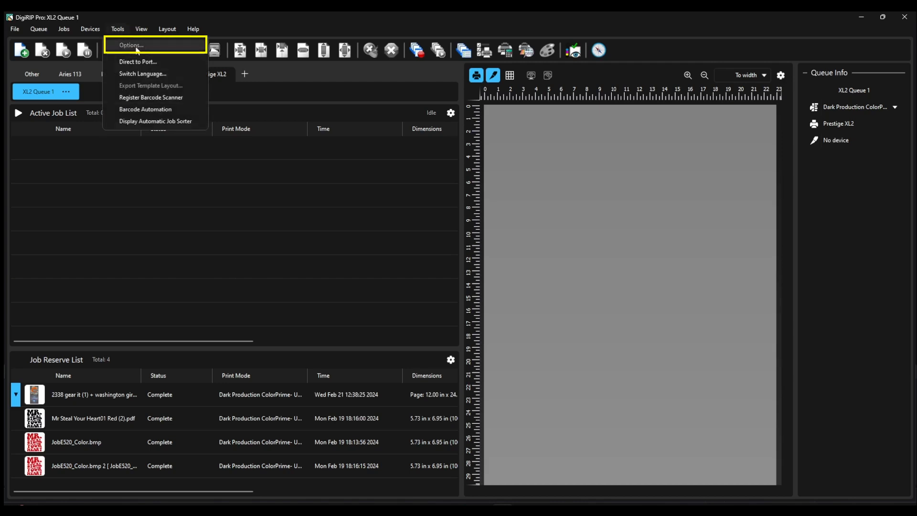
click(130, 45)
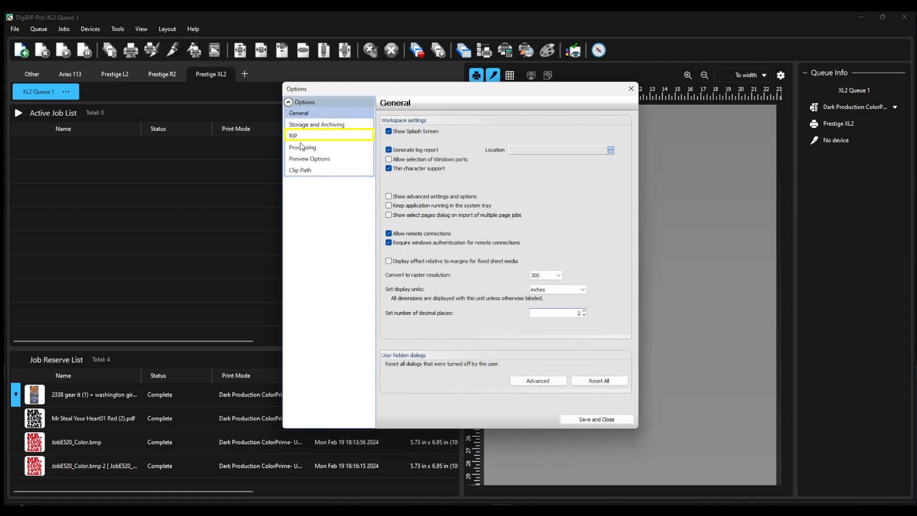
click(293, 136)
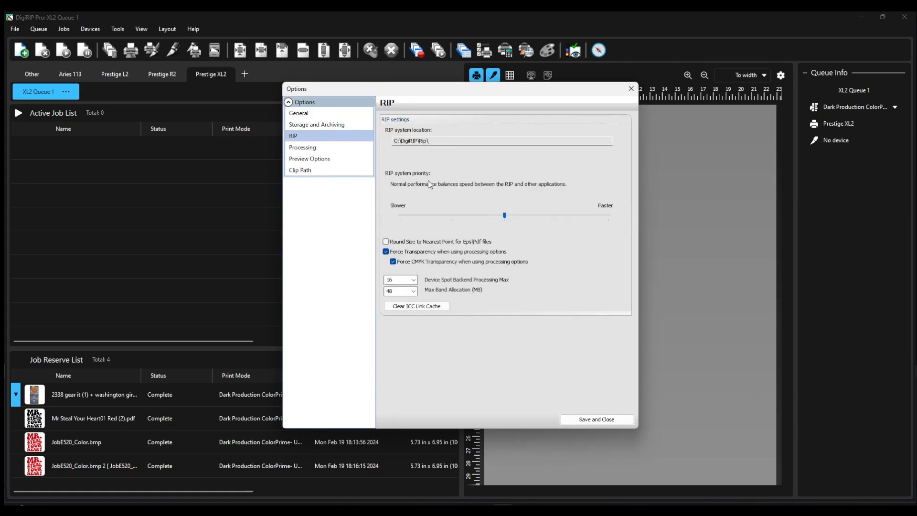
mouse_move(610, 218)
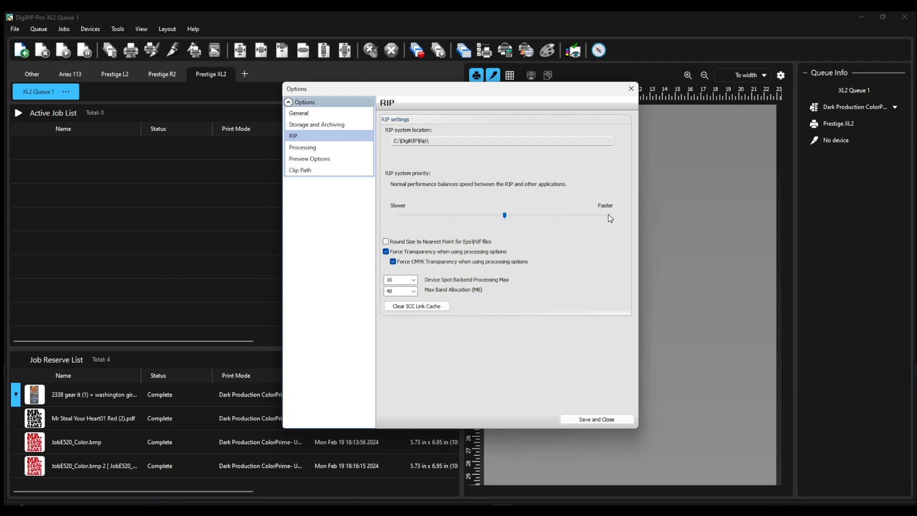
drag(504, 215, 608, 216)
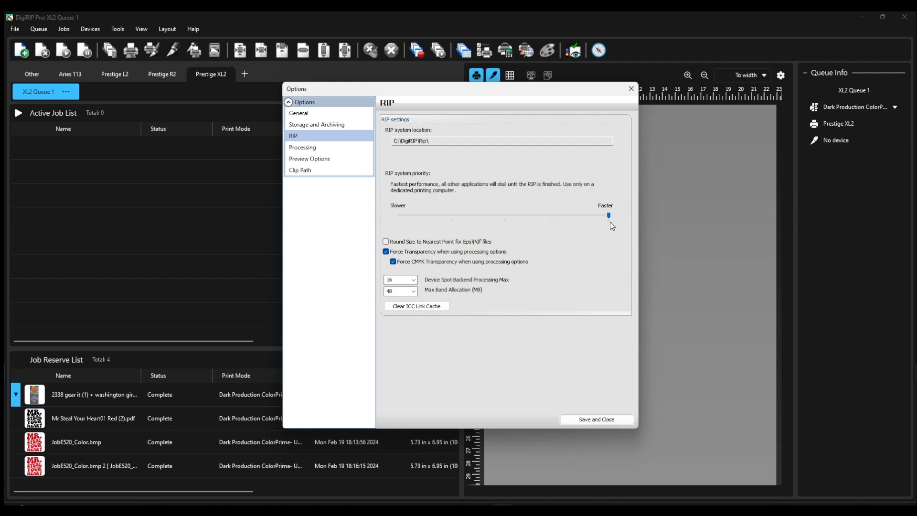
click(302, 147)
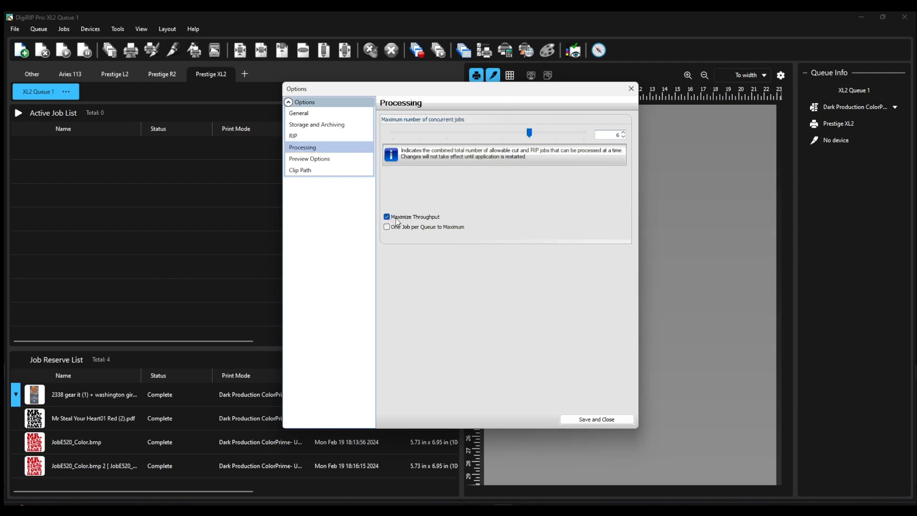
mouse_move(441, 220)
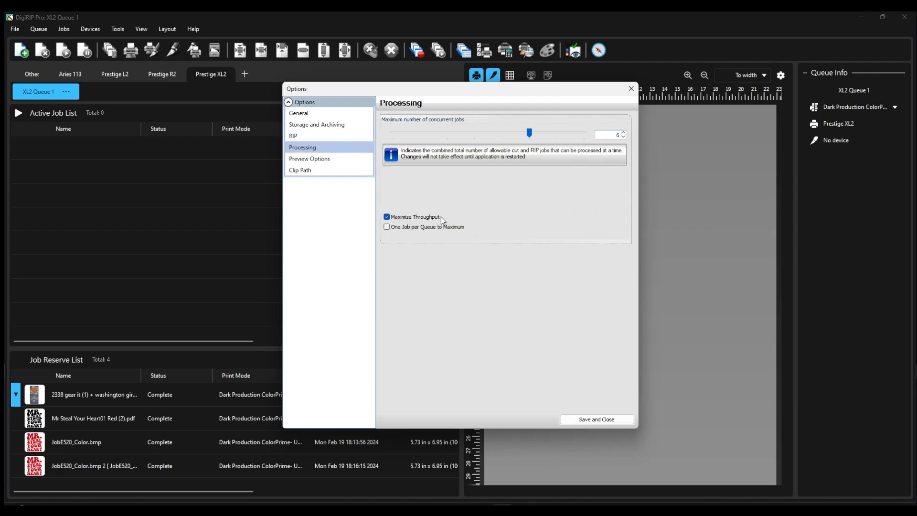
- Set maximum concurrent jobs to 4, overshooting to 7 and back, then Save and Close
drag(528, 133, 474, 133)
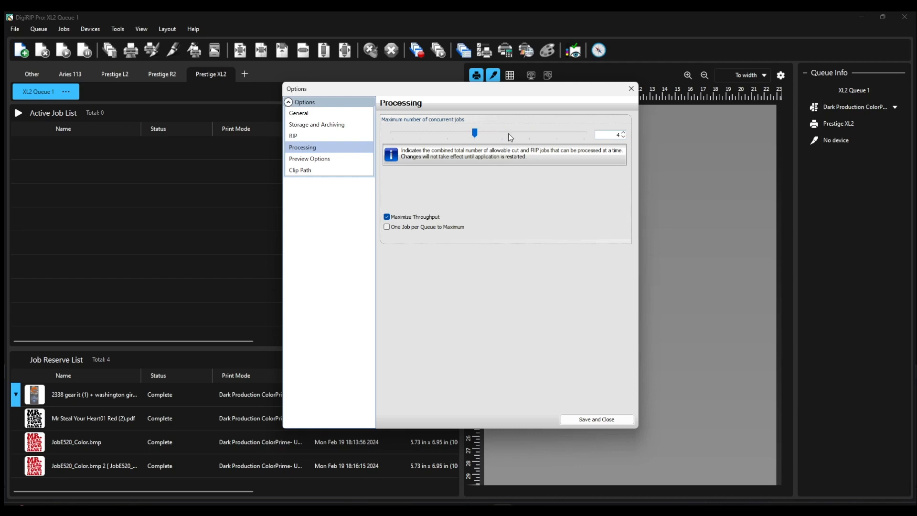
drag(474, 133, 556, 133)
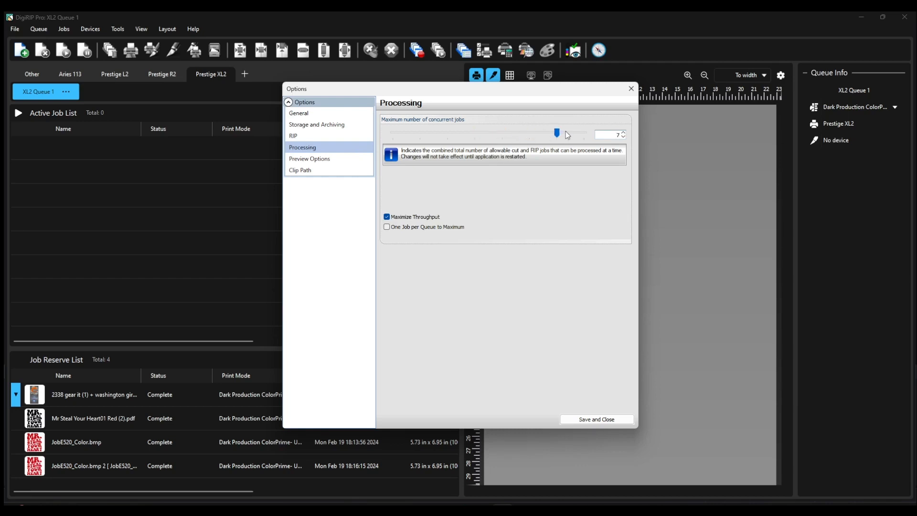
mouse_move(517, 137)
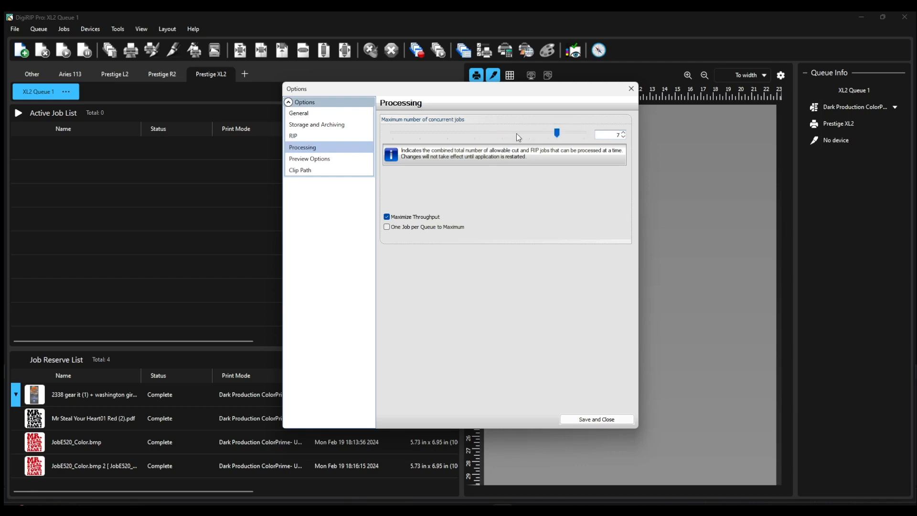
drag(556, 133, 474, 133)
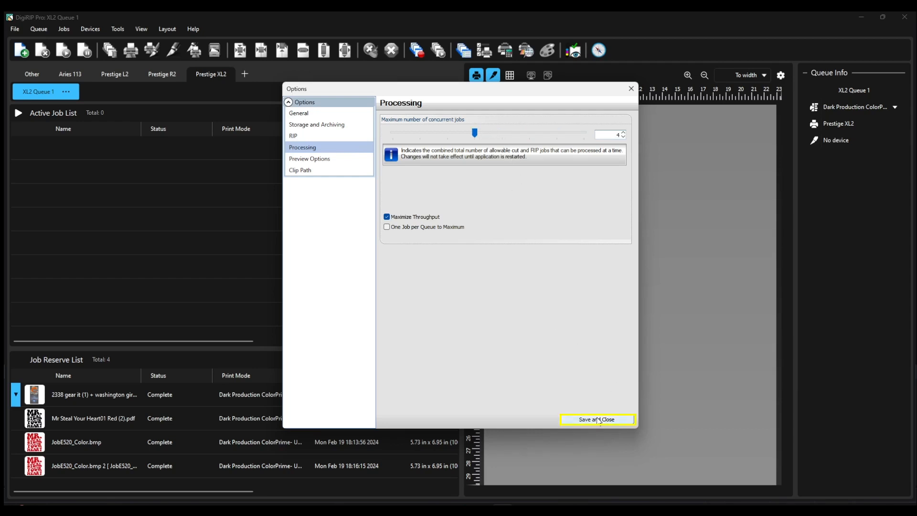
click(597, 419)
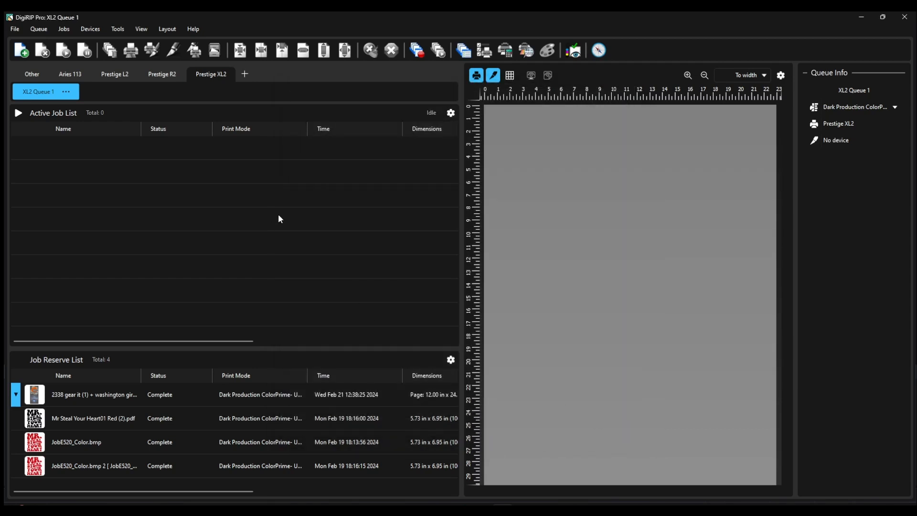
mouse_move(297, 208)
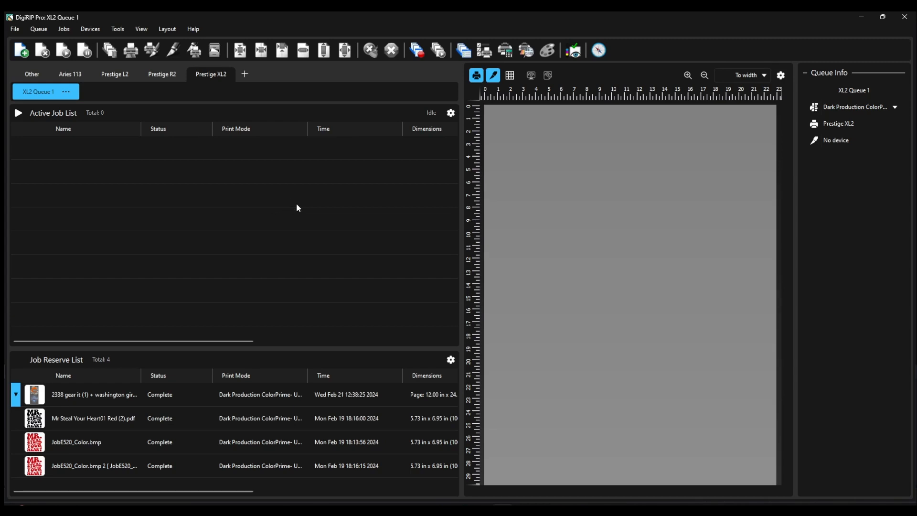